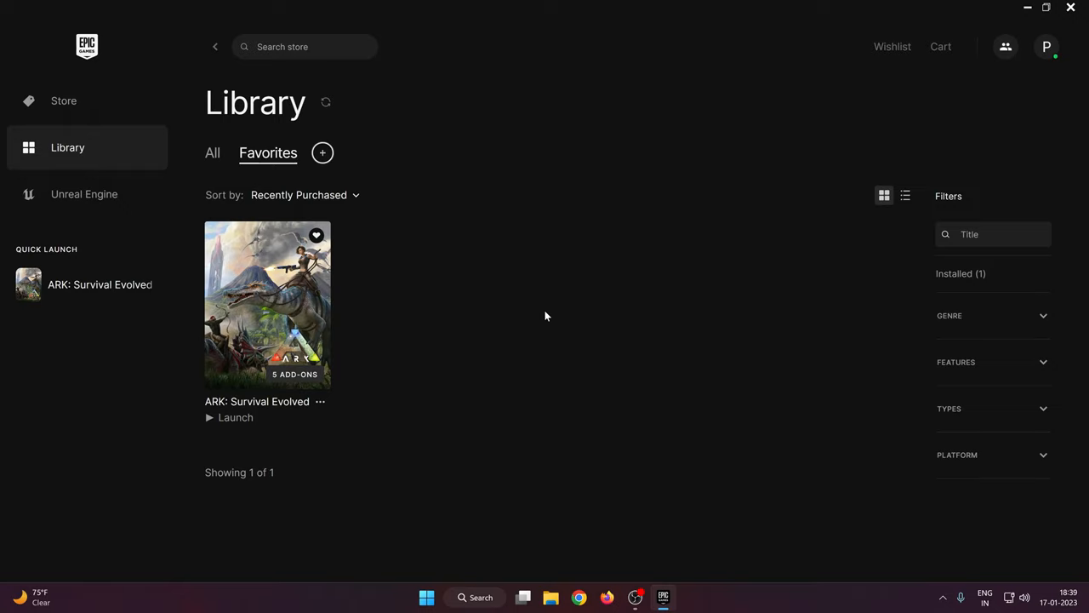
{"action": "mouse_move", "coordinate": [251, 302]}
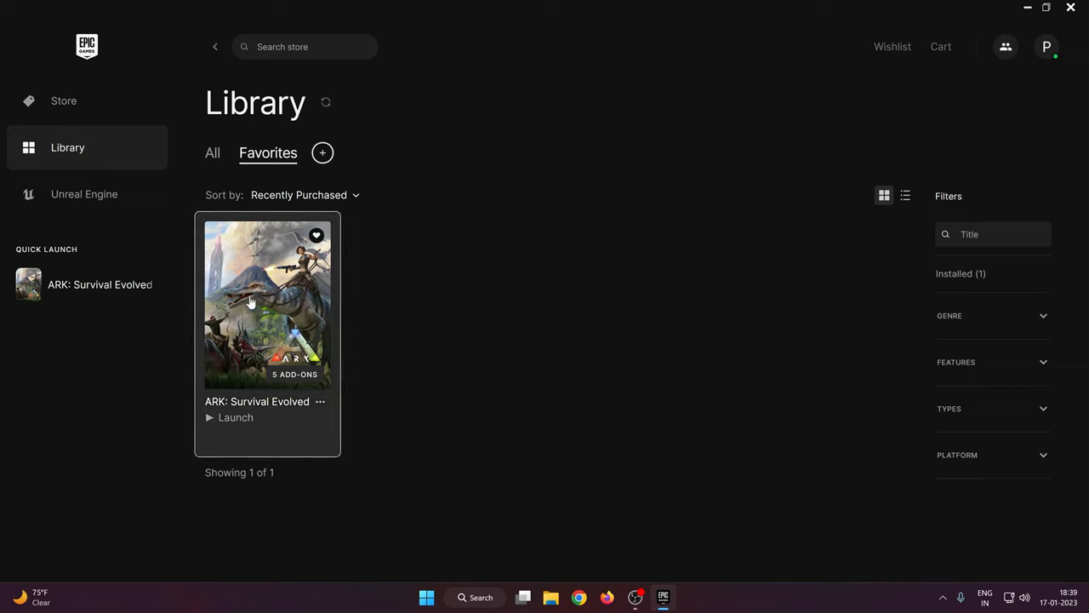
{"action": "mouse_move", "coordinate": [541, 298]}
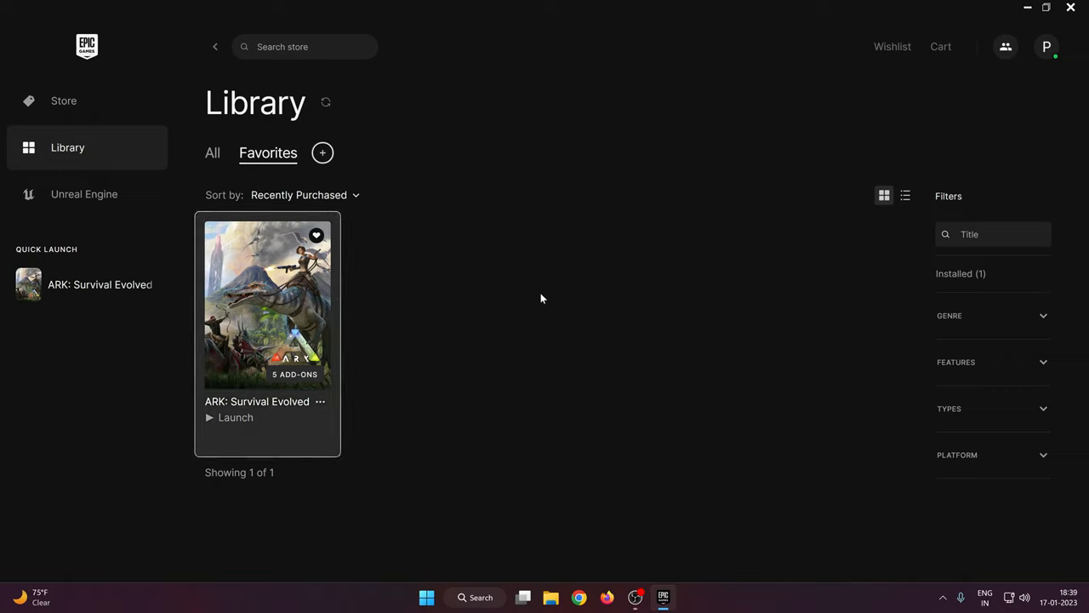
Step: Launch ARK: Survival Evolved from the Epic Games library and wait for its main menu
{"action": "left_click", "coordinate": [230, 417]}
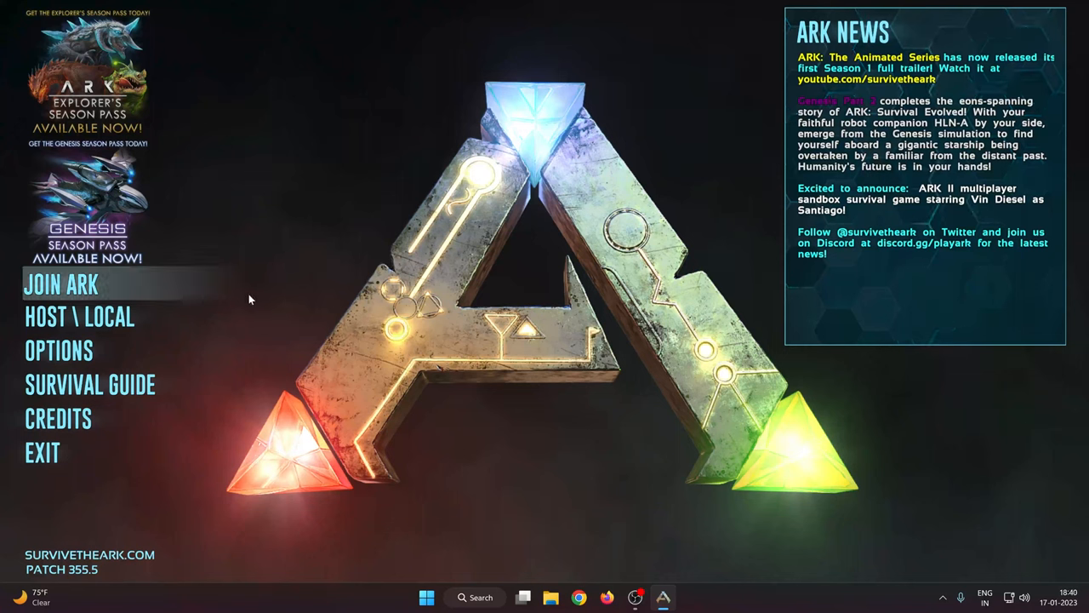
{"action": "mouse_move", "coordinate": [134, 345]}
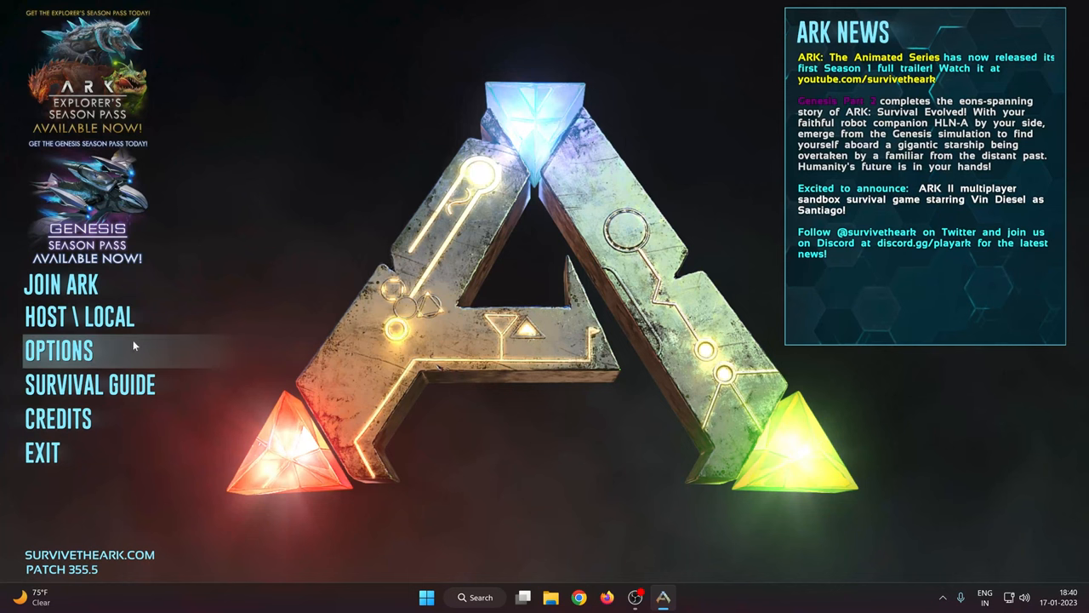
Step: Open the Options screen and pick Fullscreen in the Window Mode dropdown
{"action": "left_click", "coordinate": [59, 349]}
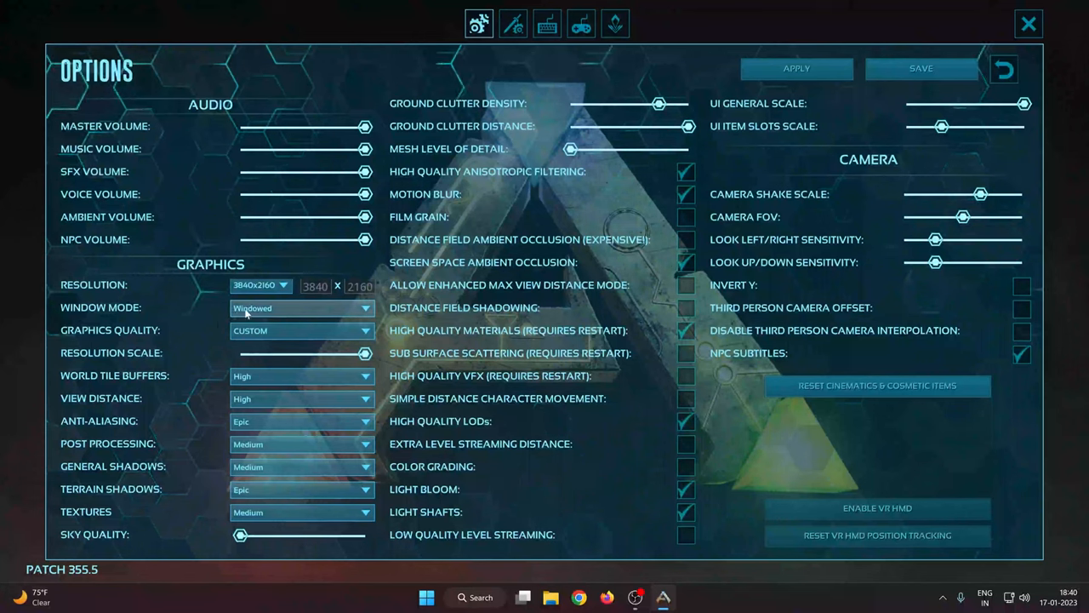
{"action": "left_click", "coordinate": [302, 307]}
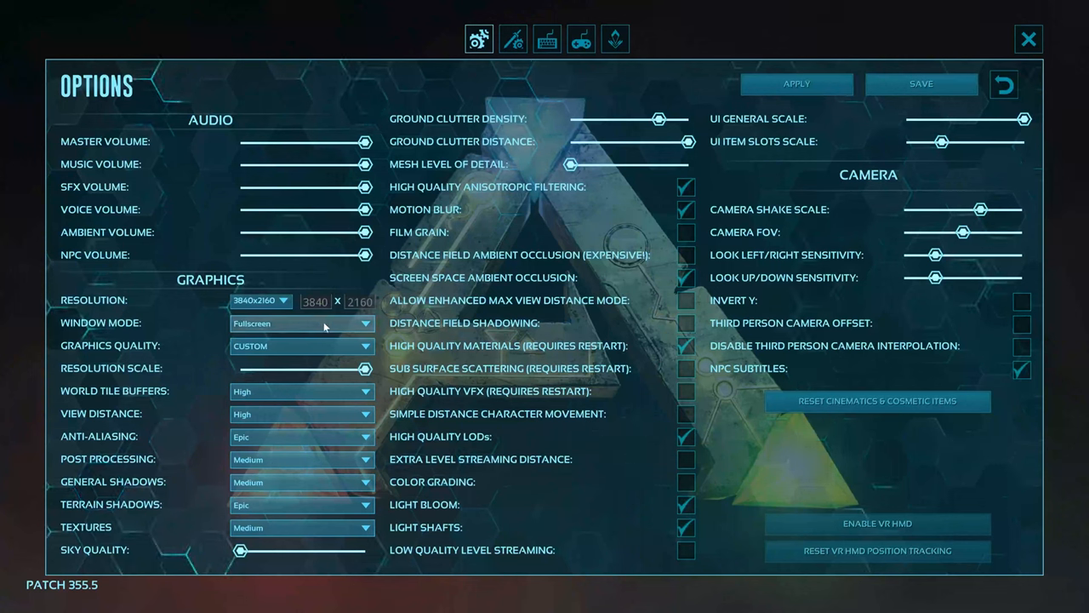
Step: Apply the window mode change, then set Window Mode back to Fullscreen after it reverts
{"action": "left_click", "coordinate": [302, 323]}
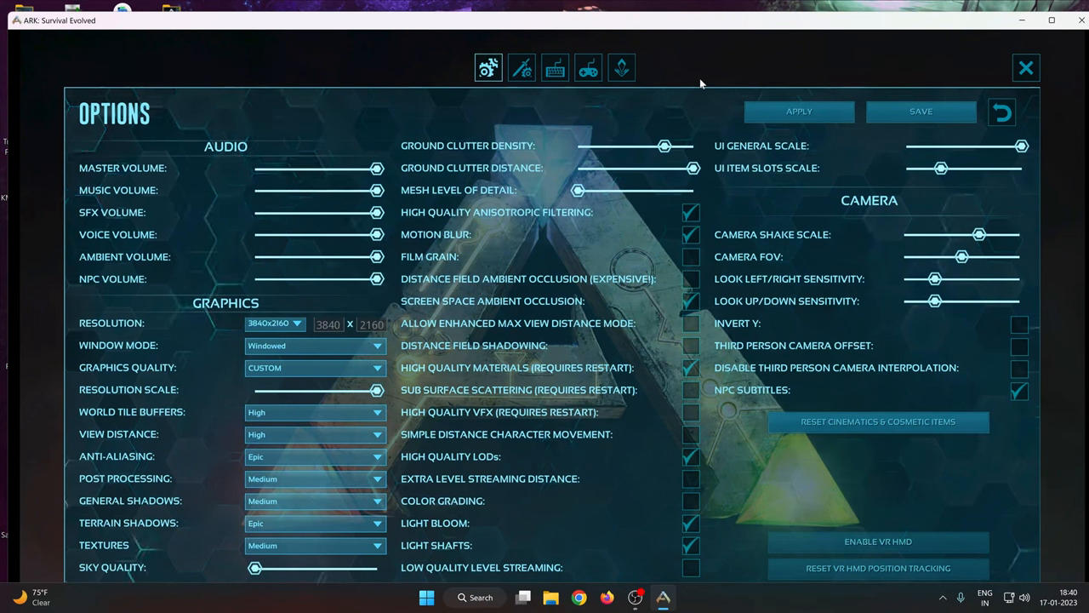
{"action": "left_click", "coordinate": [315, 344]}
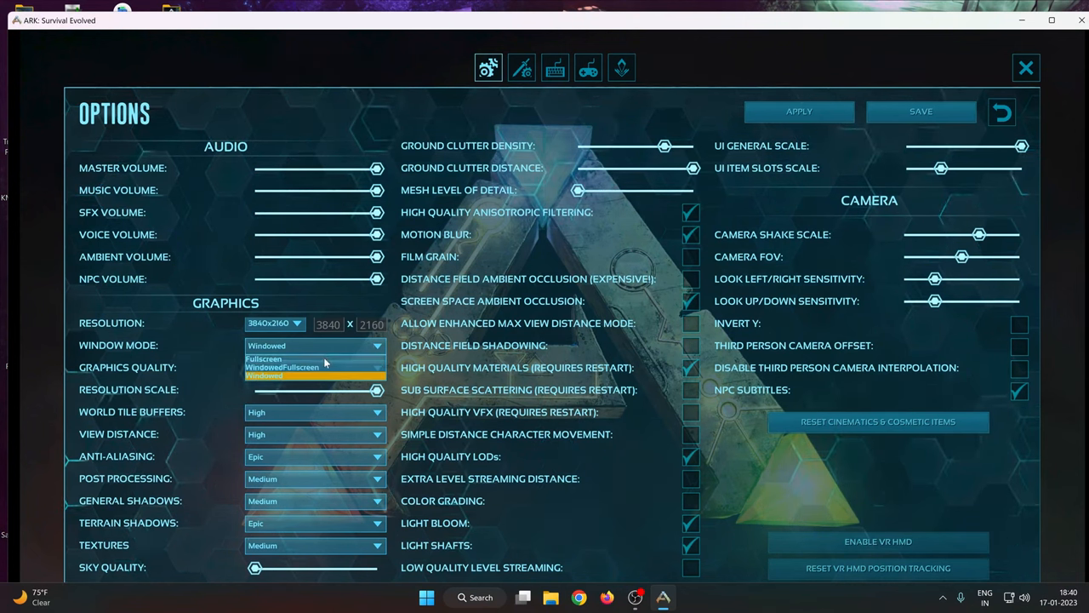
{"action": "left_click", "coordinate": [264, 357]}
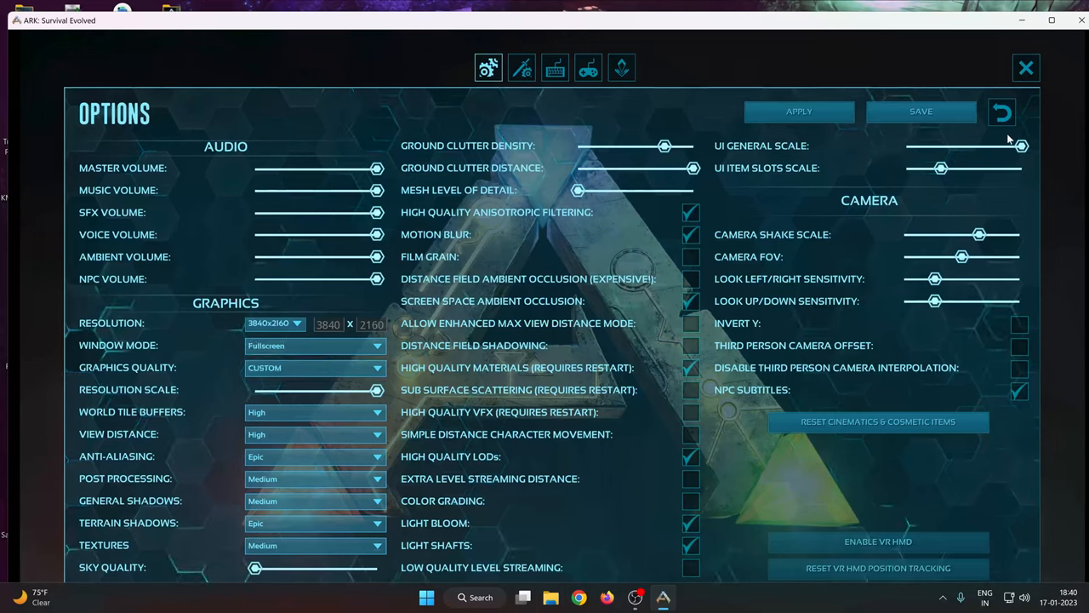